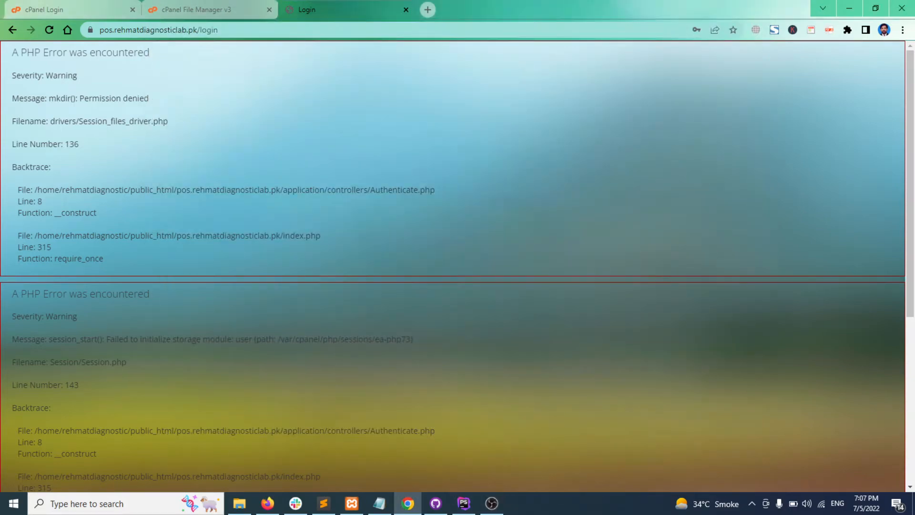
mouse_move(809, 359)
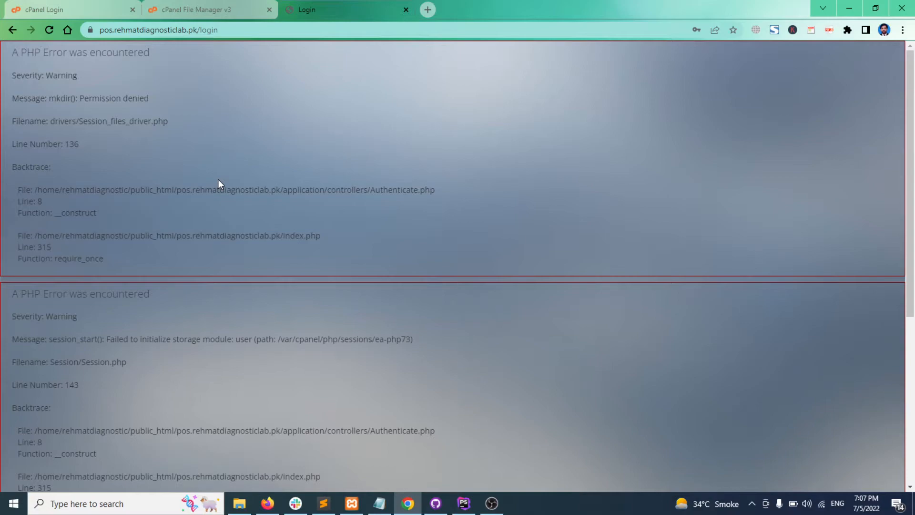
mouse_move(113, 119)
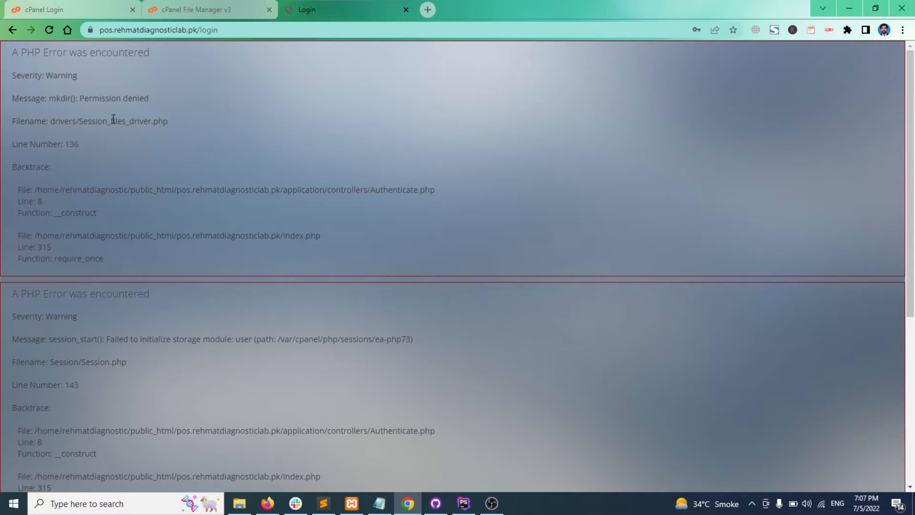
mouse_move(195, 195)
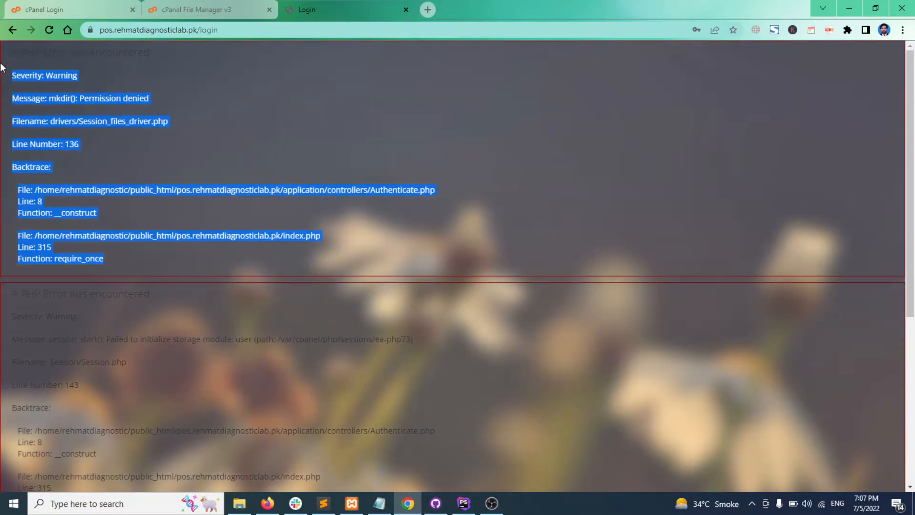
- Open application/config/config.php in the File Manager code editor
left_click(128, 117)
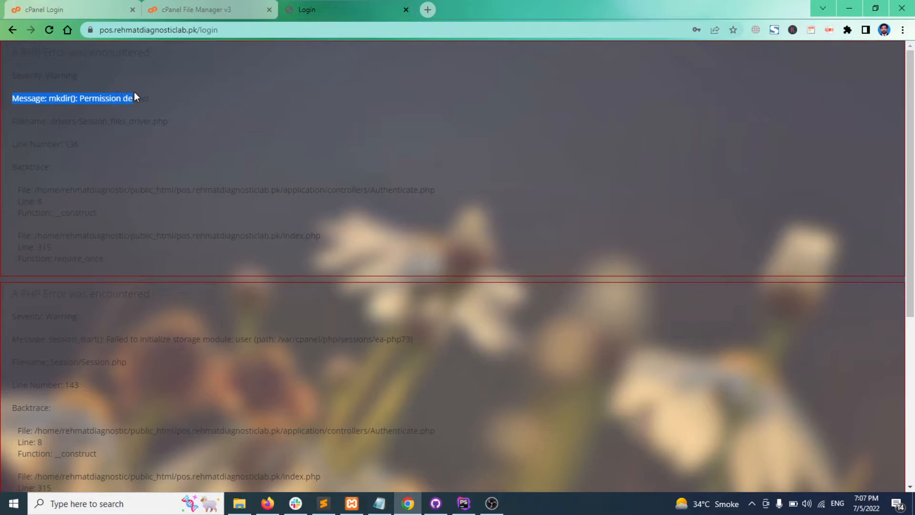
left_click(112, 121)
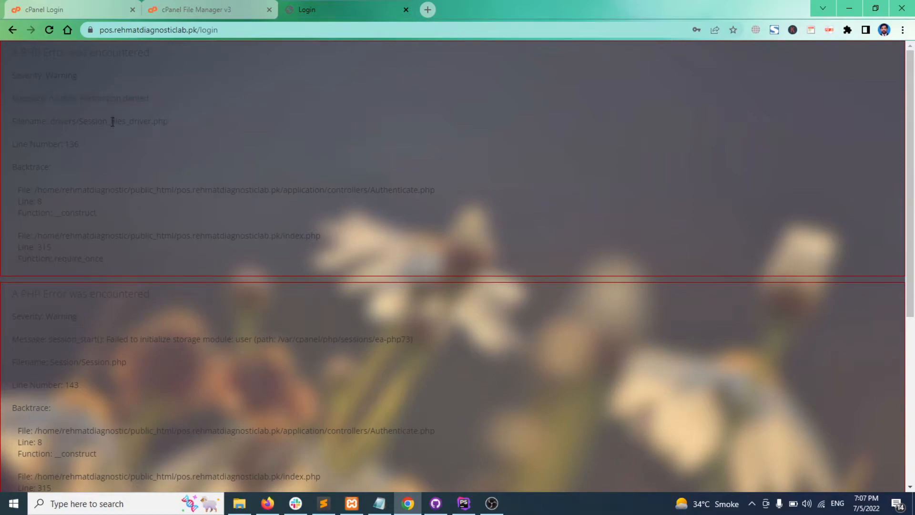
left_click(201, 9)
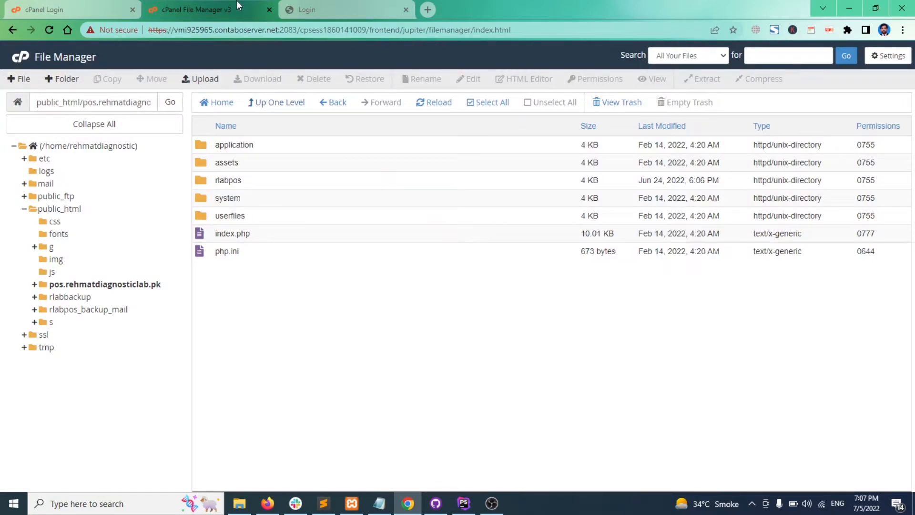
mouse_move(203, 163)
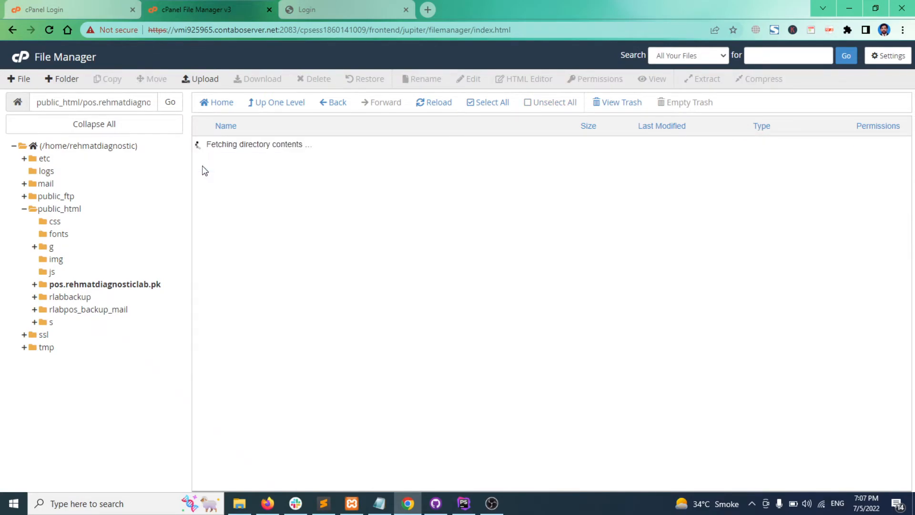
right_click(233, 162)
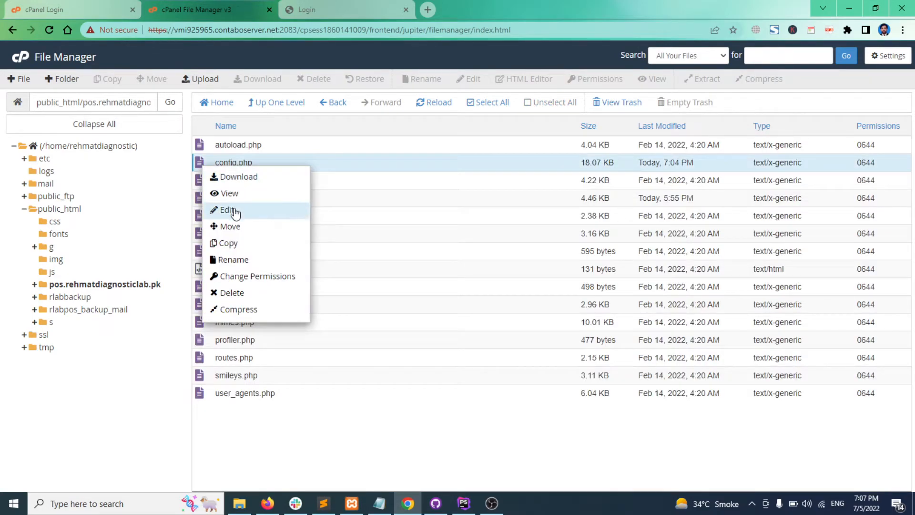
left_click(226, 210)
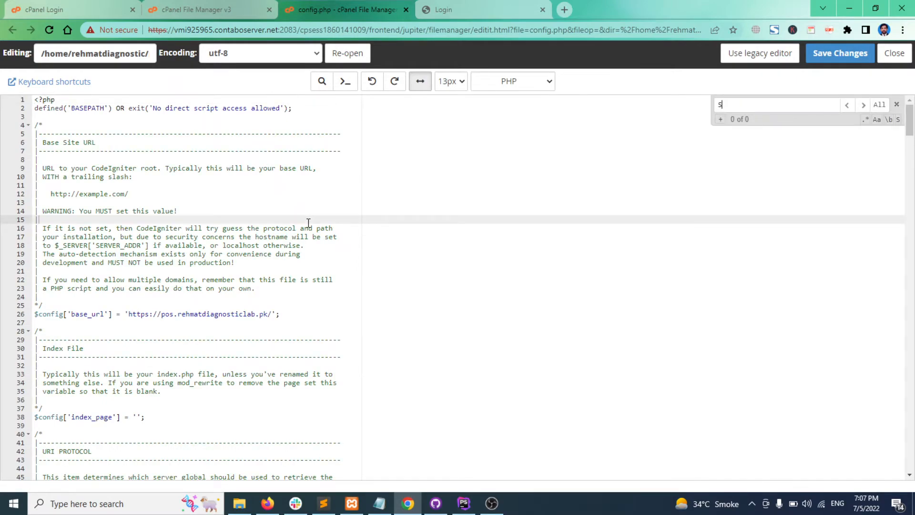
- Find sess_save_path and replace NULL with sys_get_temp_dir(); then save config.php
type("ESS_S")
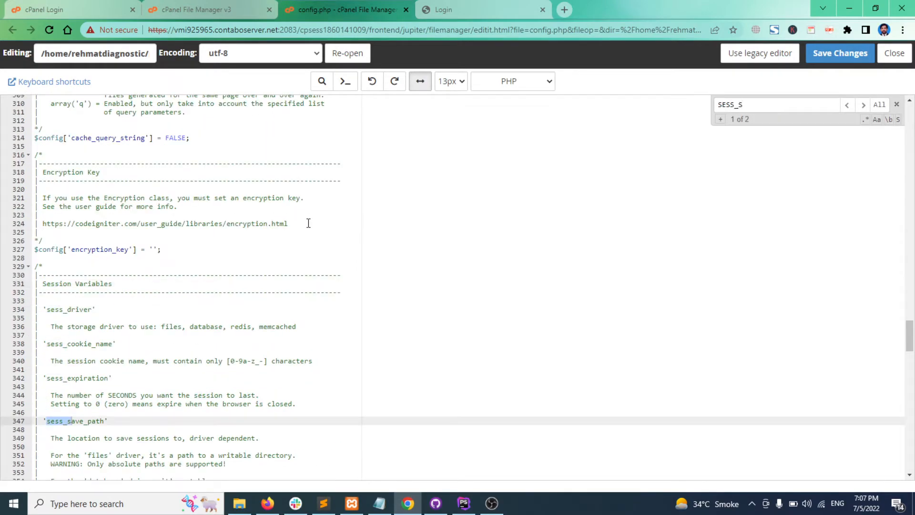
left_click(863, 105)
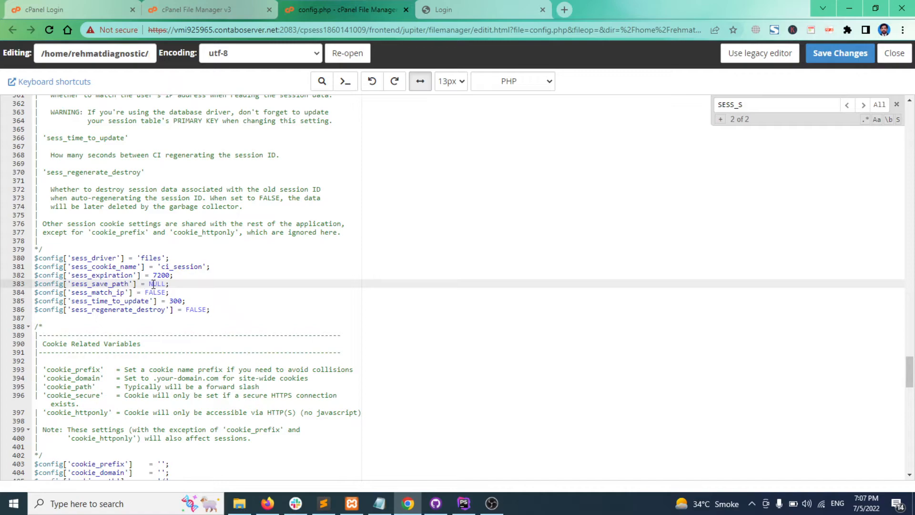
type("sys_get_temp_dir();")
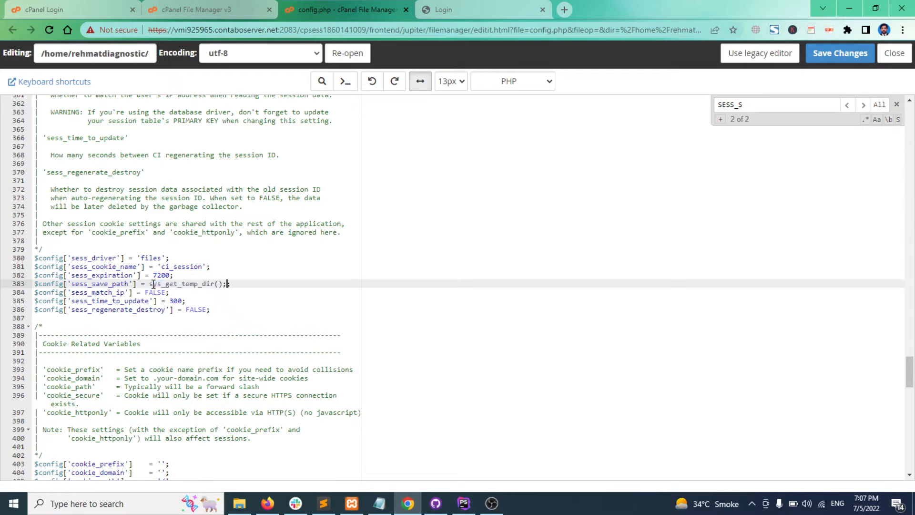
left_click(234, 283)
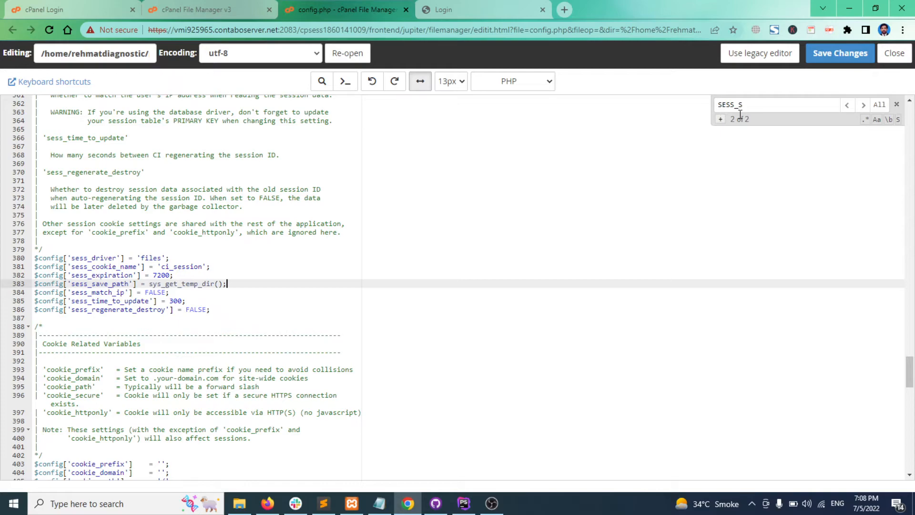
left_click(839, 53)
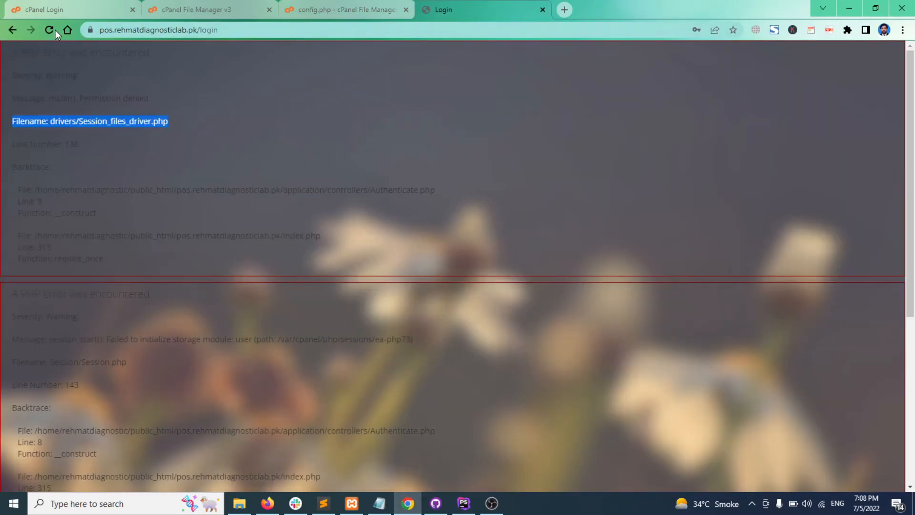
- Reload the CodeIgniter login page to confirm the session warnings are gone
left_click(49, 30)
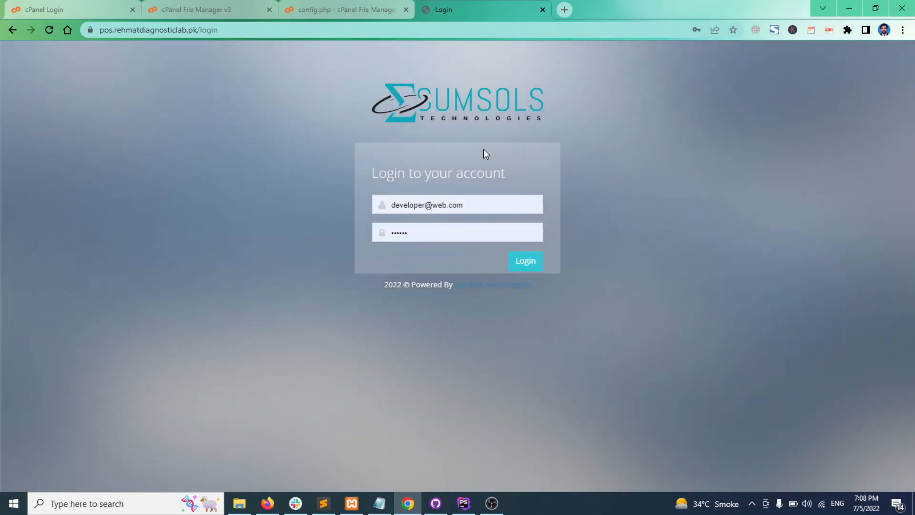
mouse_move(445, 174)
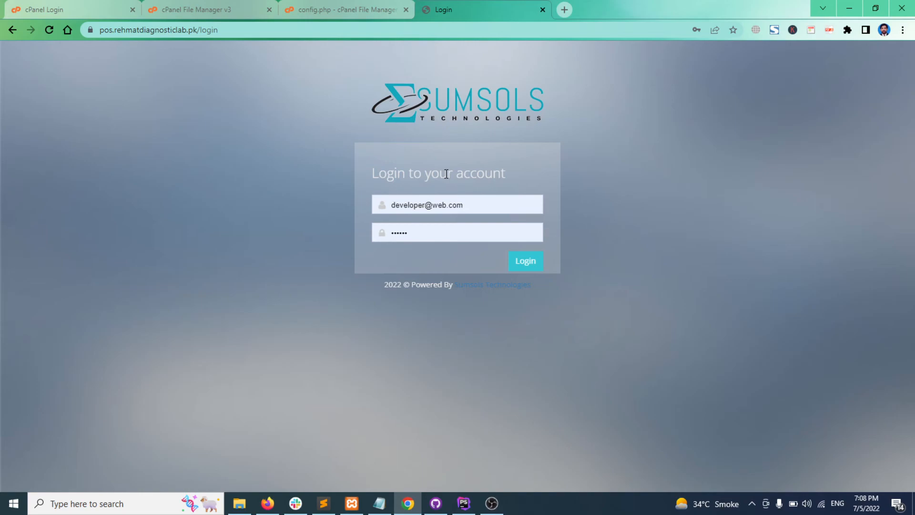
mouse_move(472, 411)
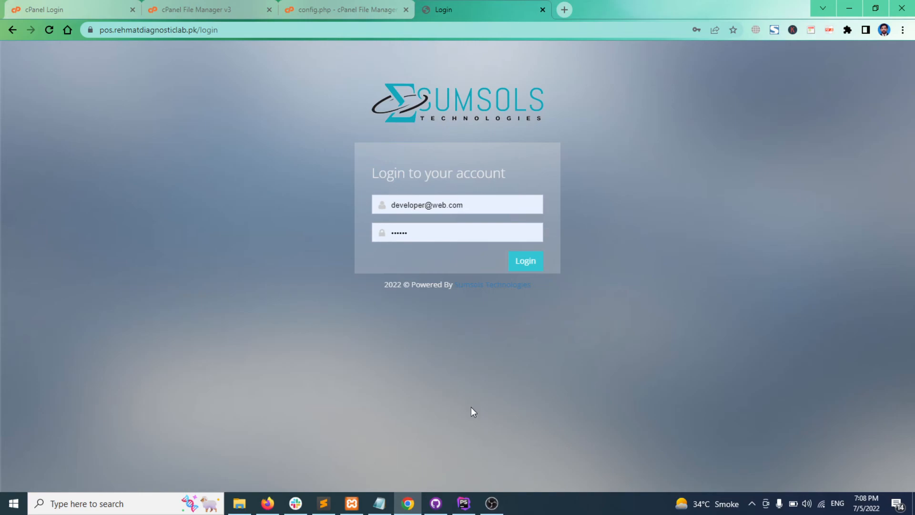
mouse_move(503, 478)
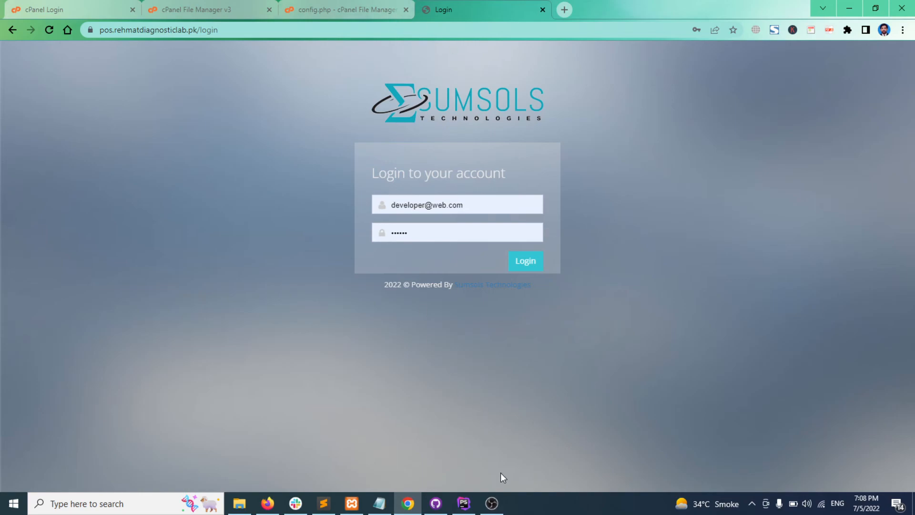
mouse_move(491, 503)
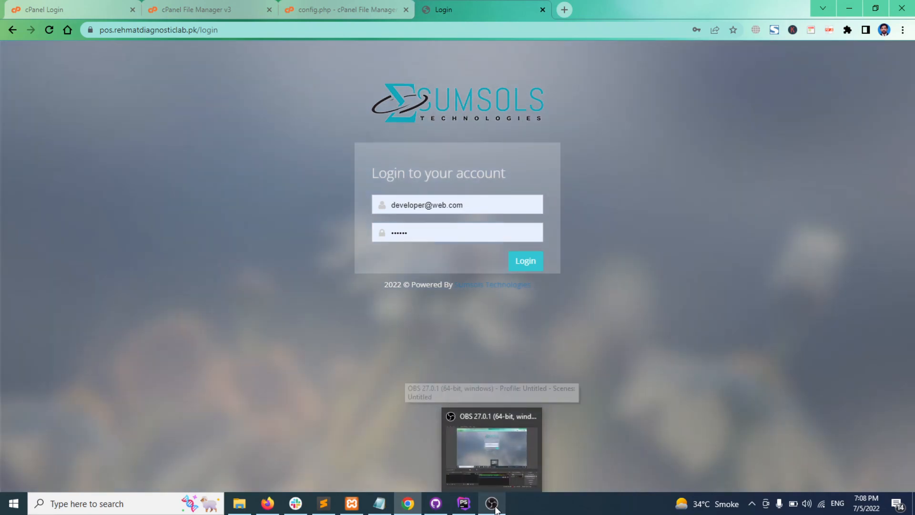